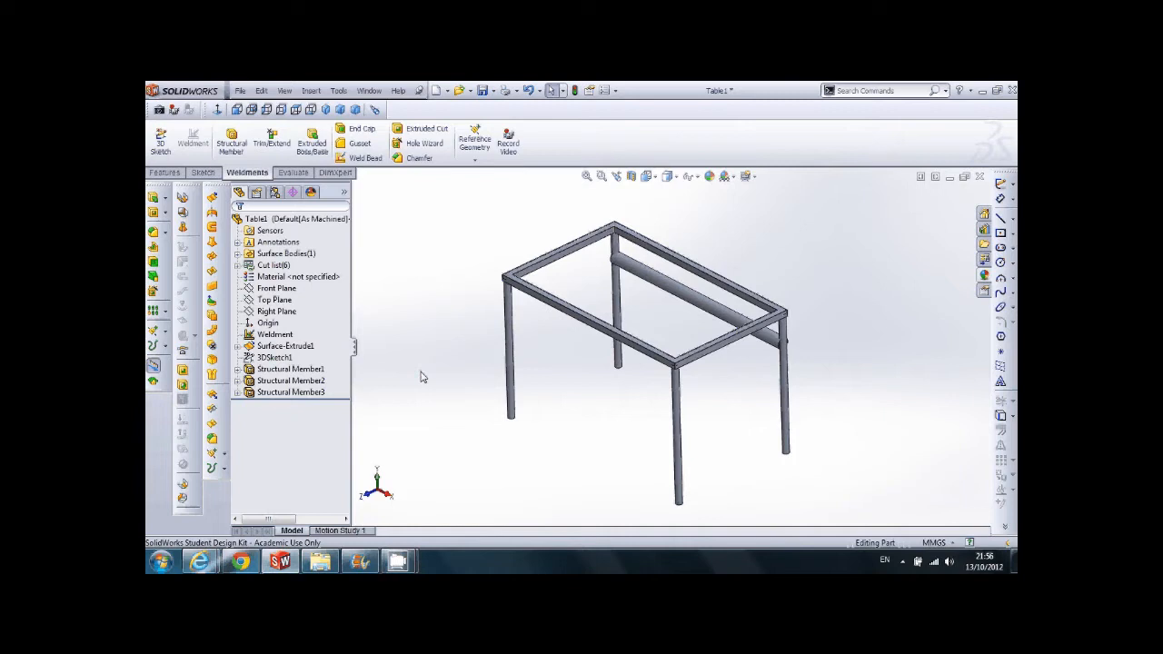
Show the table frame's 3D sketch in the existing model.
left_click(275, 357)
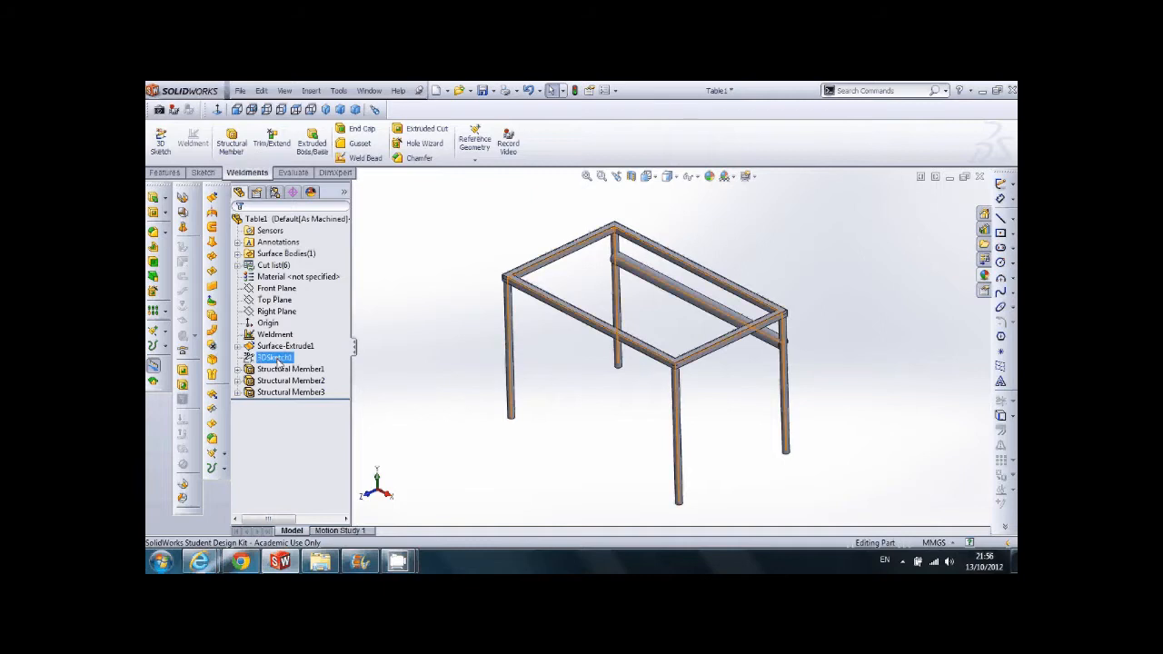
left_click(276, 335)
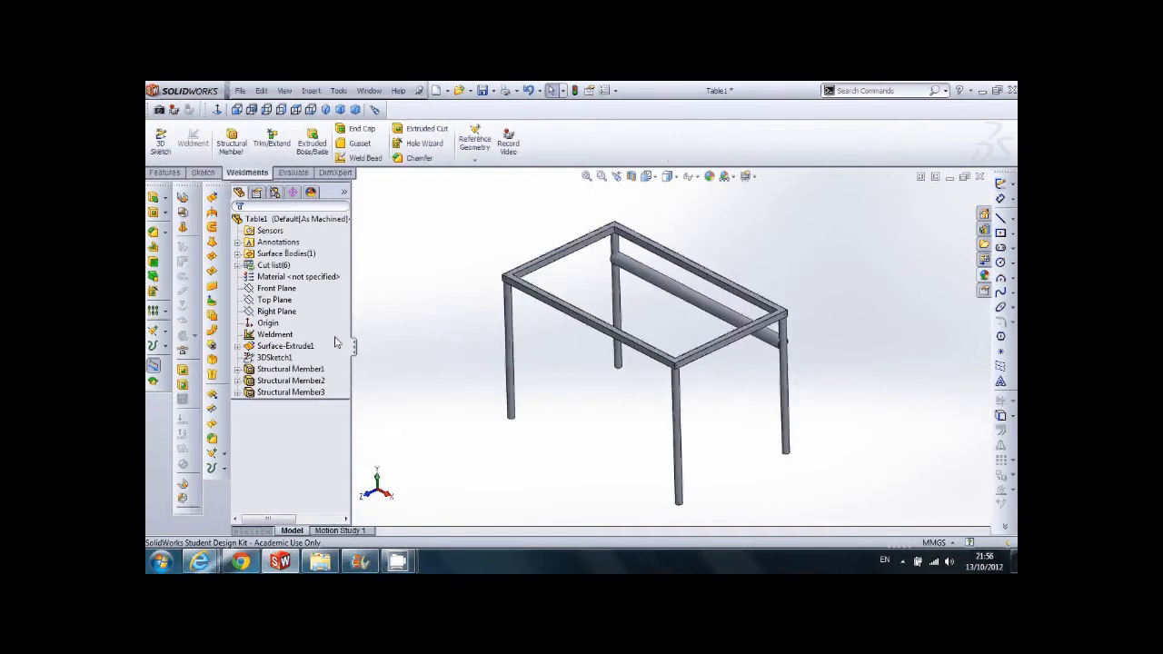
left_click(290, 392)
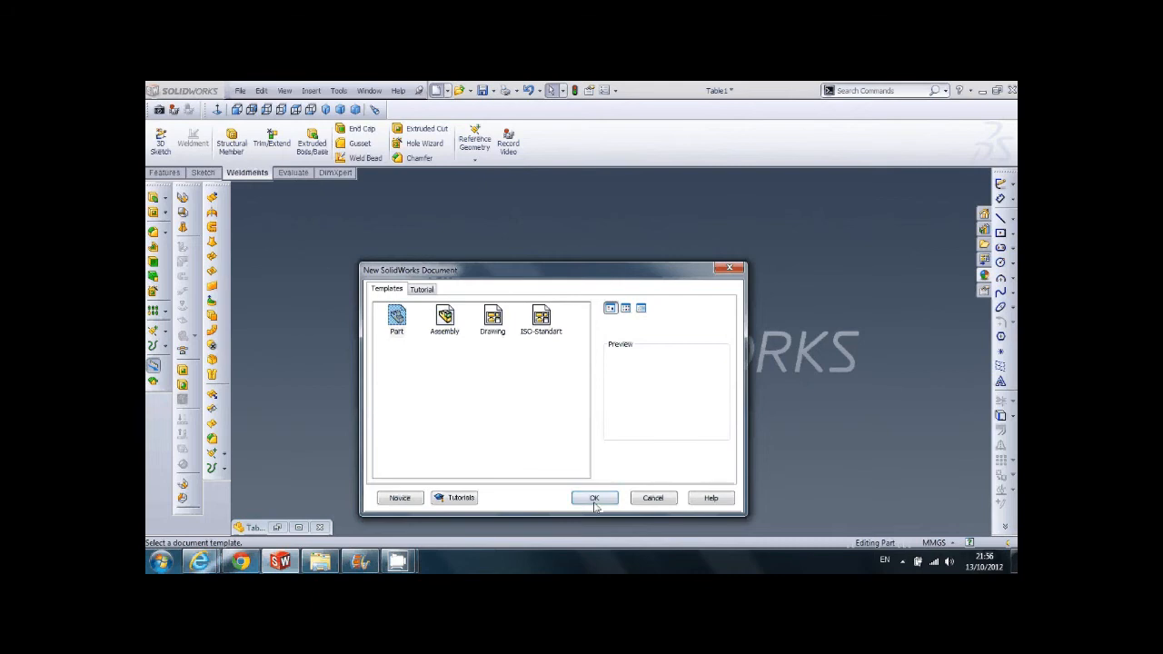
Create a new blank part and start a sketch on its Front Plane.
left_click(595, 498)
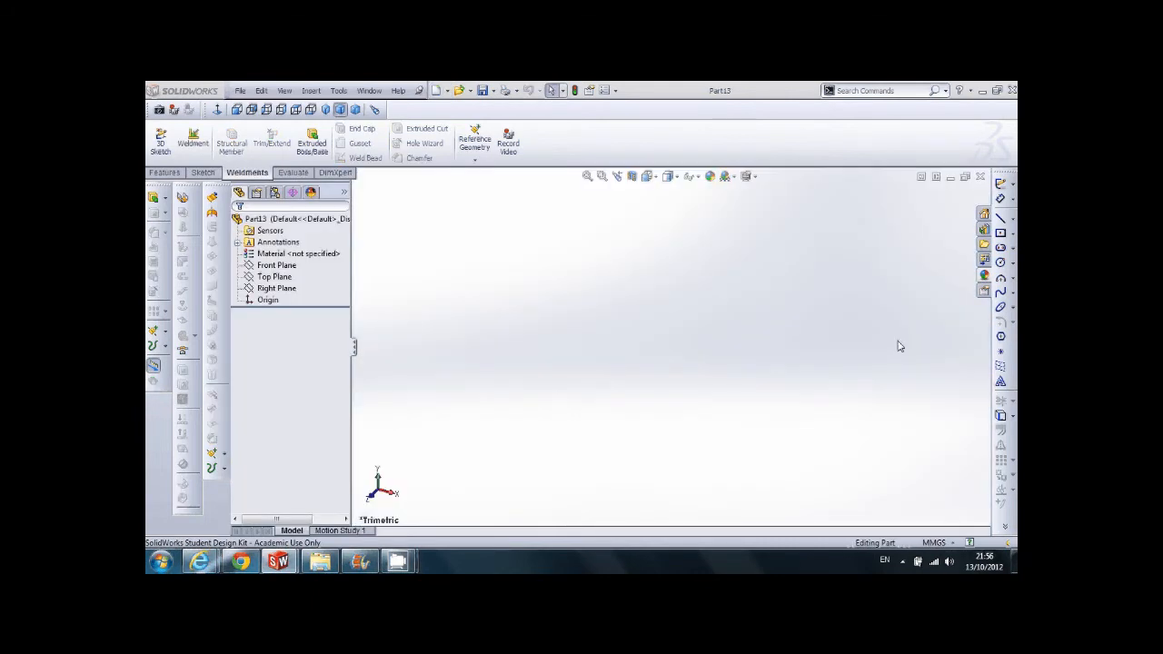
left_click(276, 264)
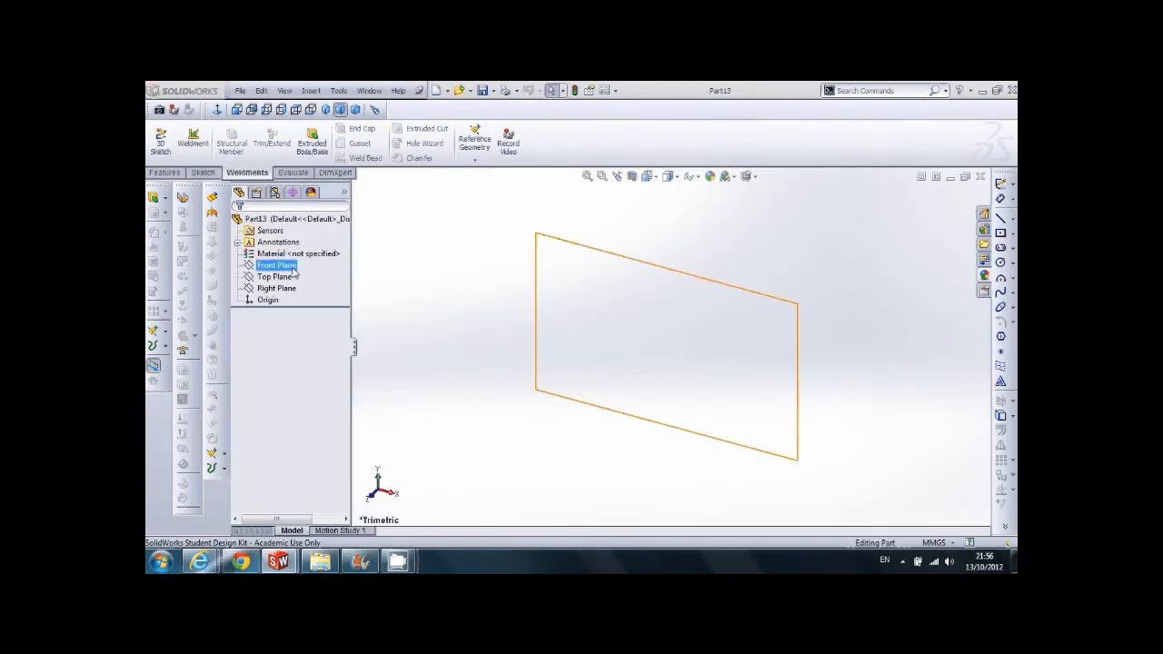
left_click(276, 264)
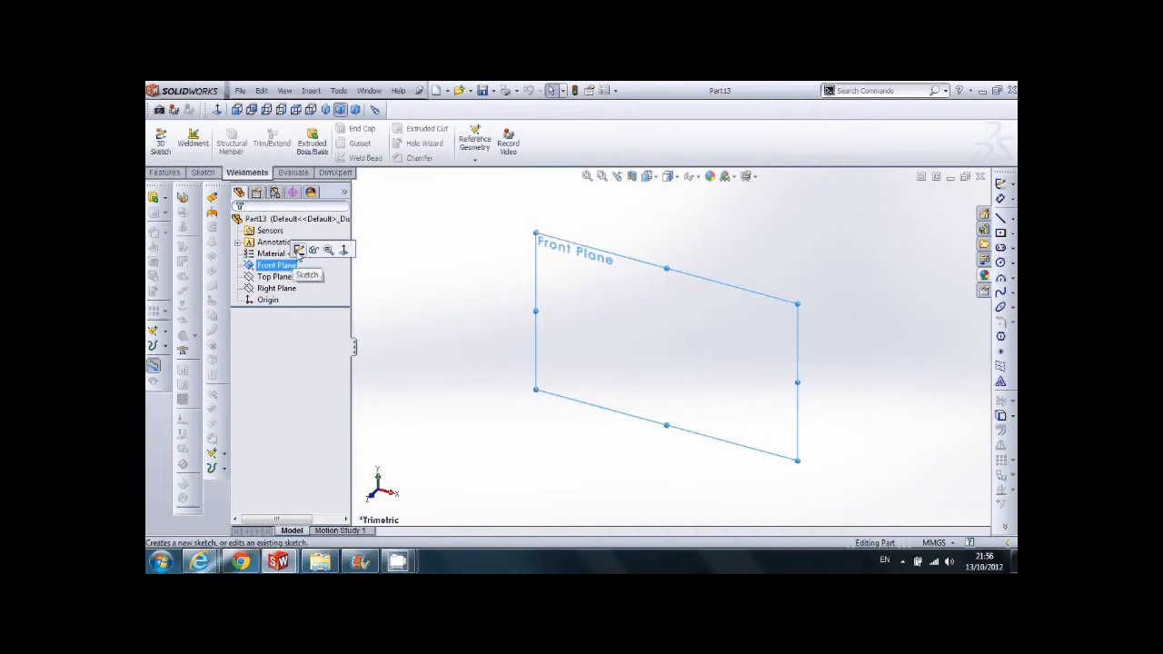
left_click(307, 275)
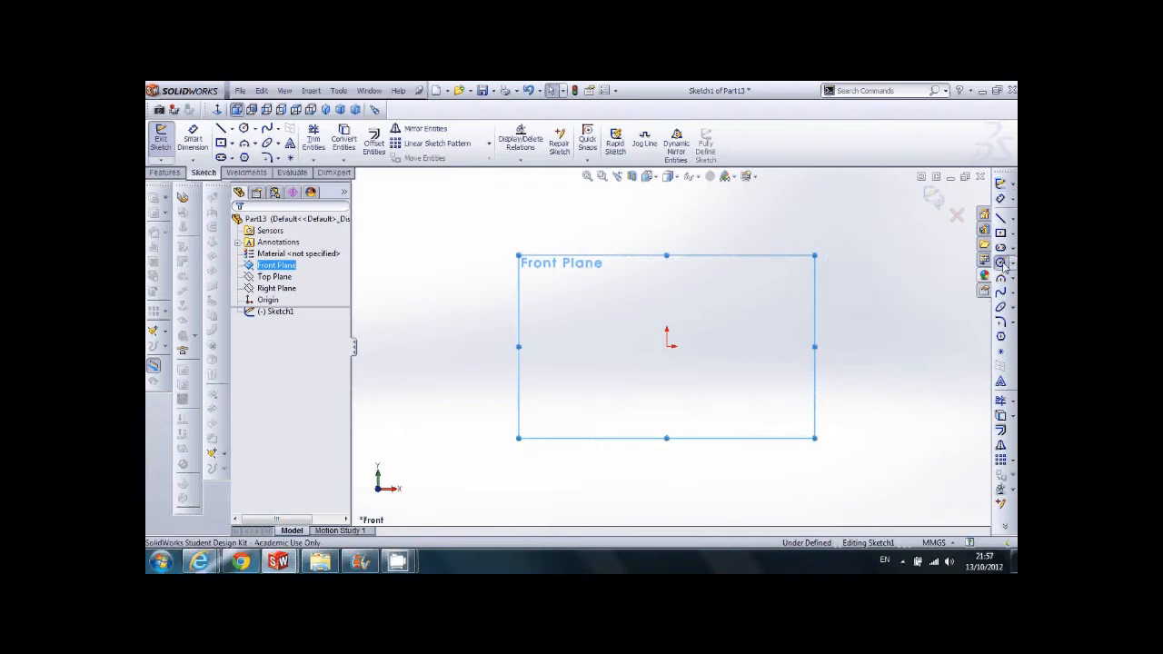
Draw a circle centred on the origin and dimension it to 40 mm diameter.
left_click(1002, 263)
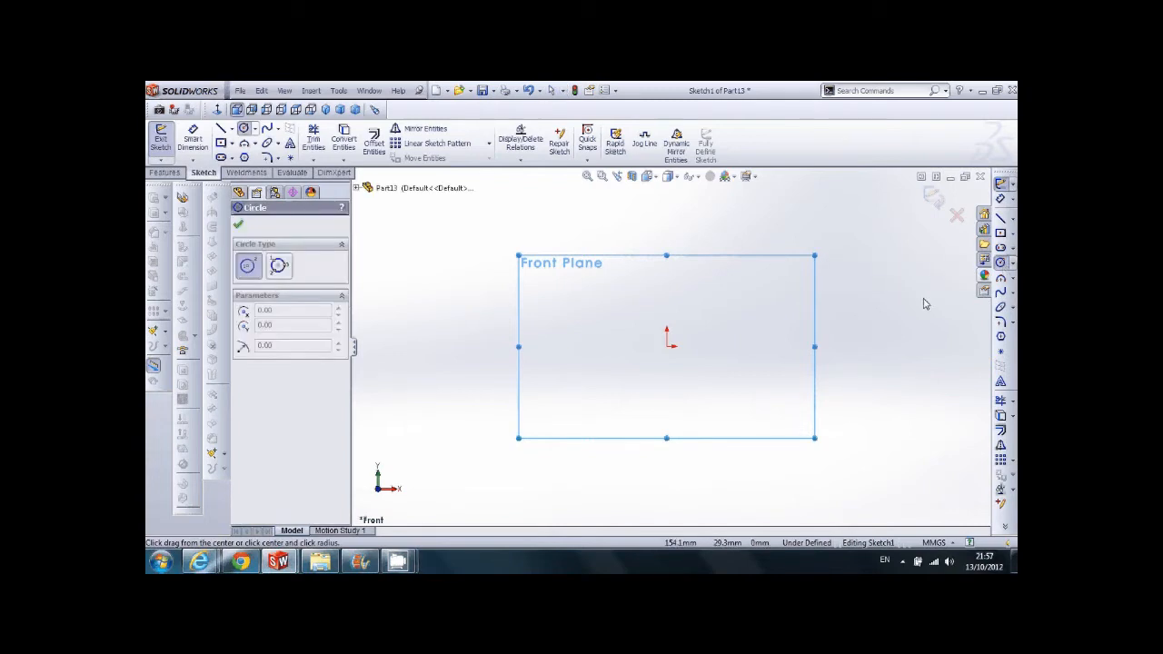
mouse_move(675, 353)
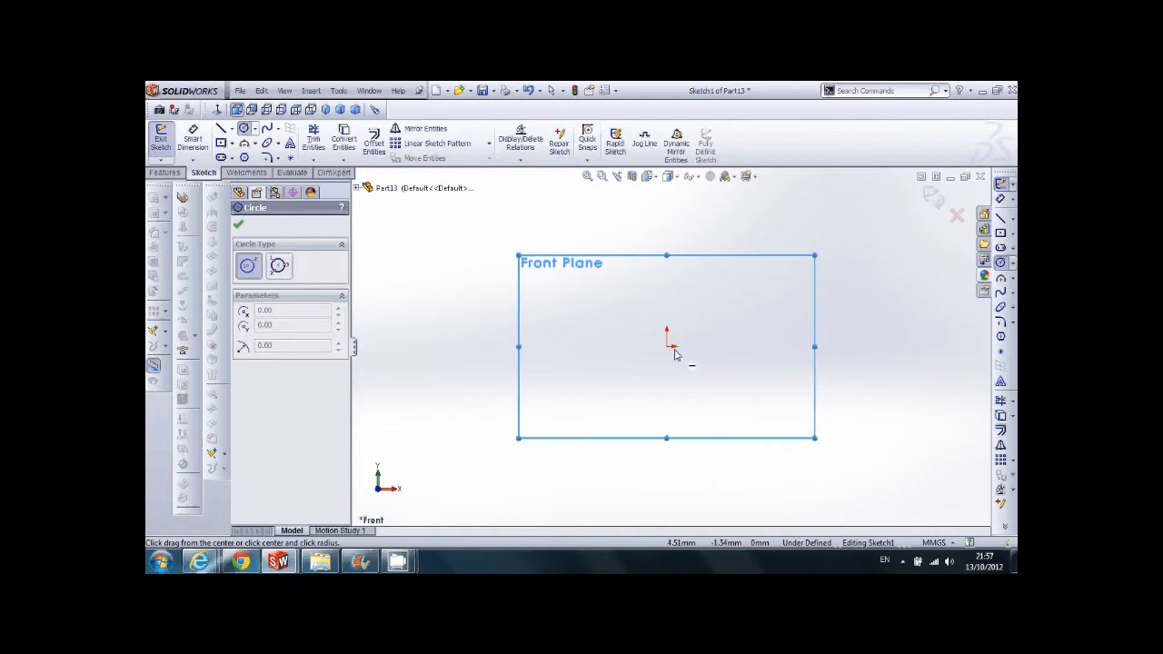
mouse_move(671, 350)
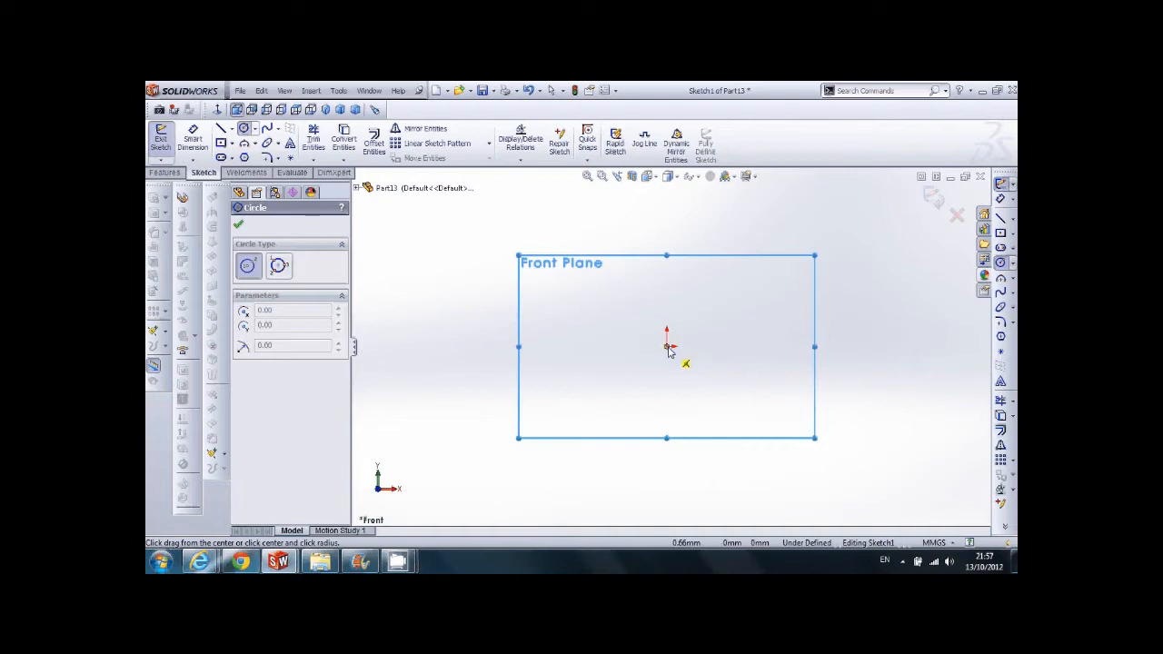
left_click_drag(668, 347, 722, 350)
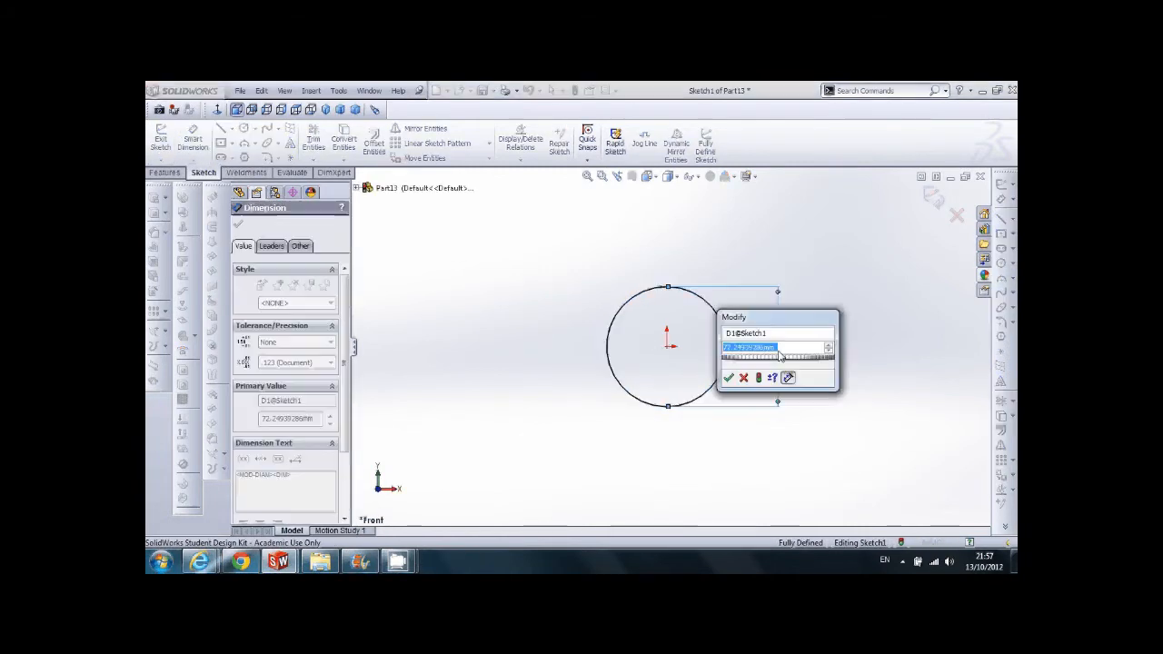
left_click(728, 377)
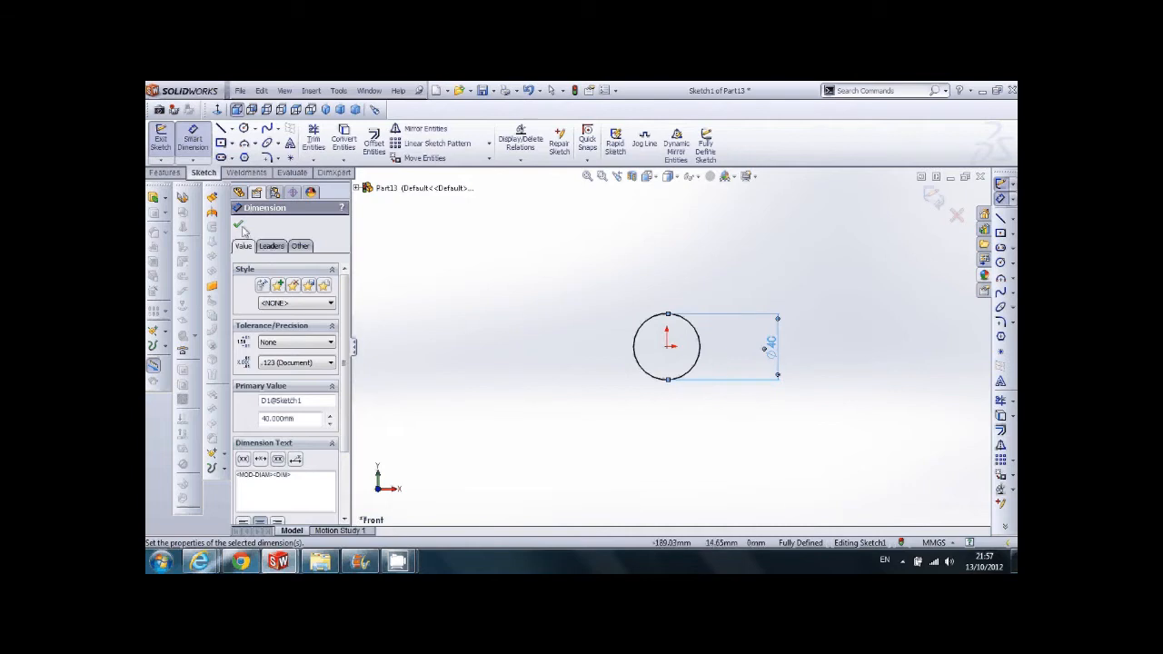
Offset the circle 2 mm inward to form the inner wall, then zoom in.
left_click(374, 141)
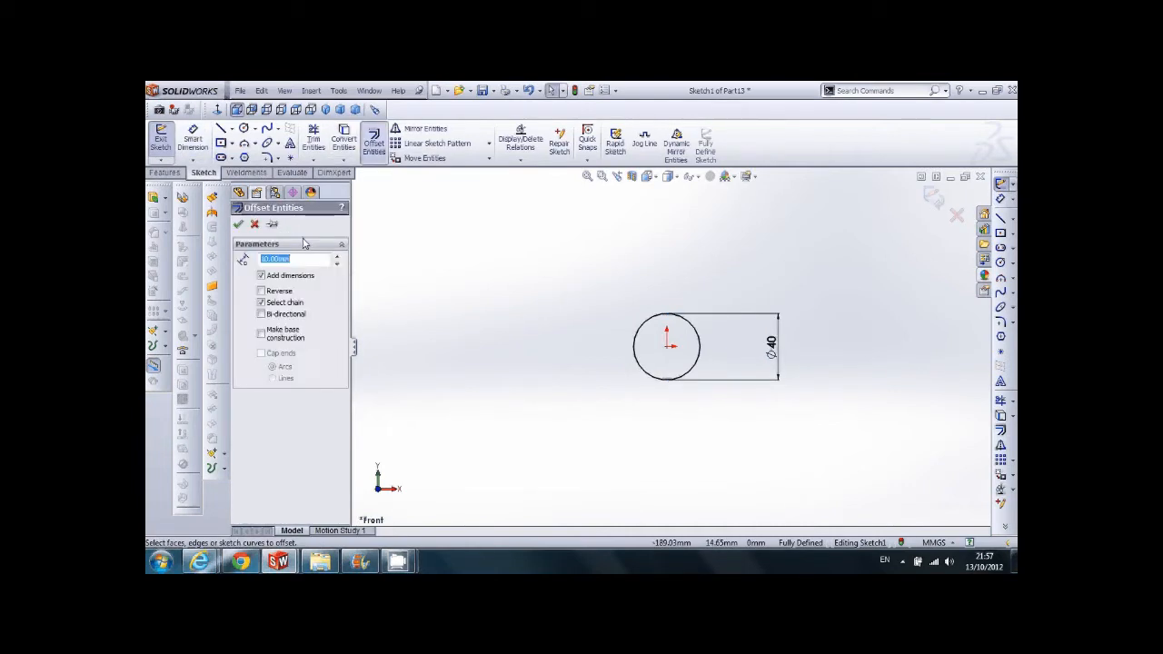
left_click(262, 289)
type("5")
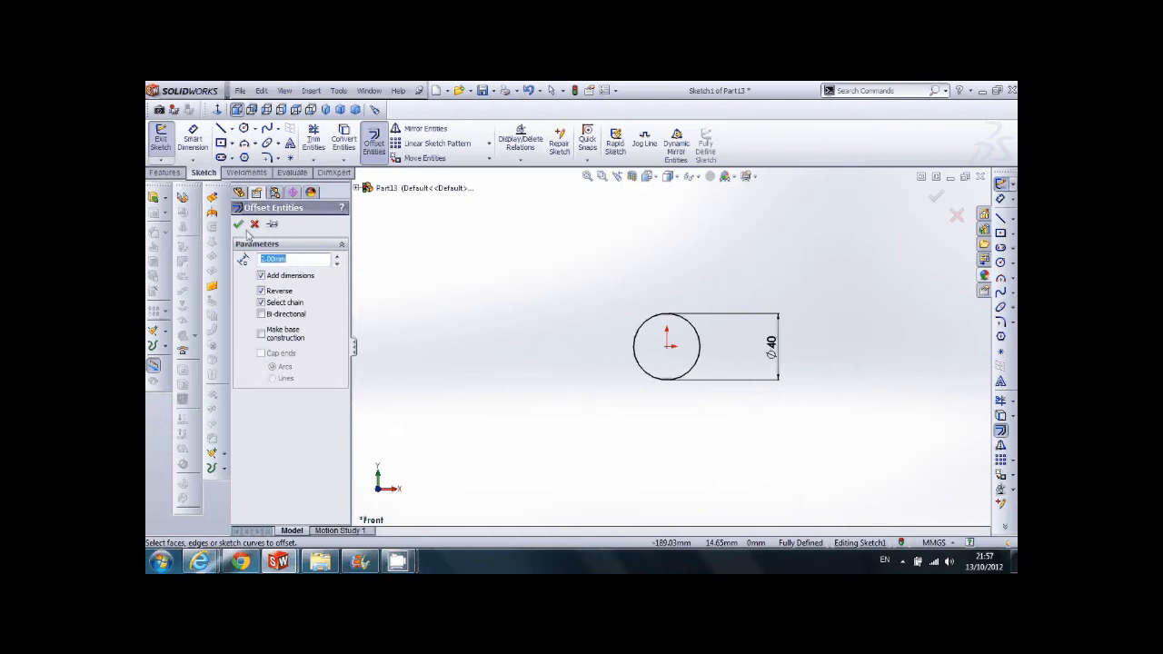
left_click(254, 224)
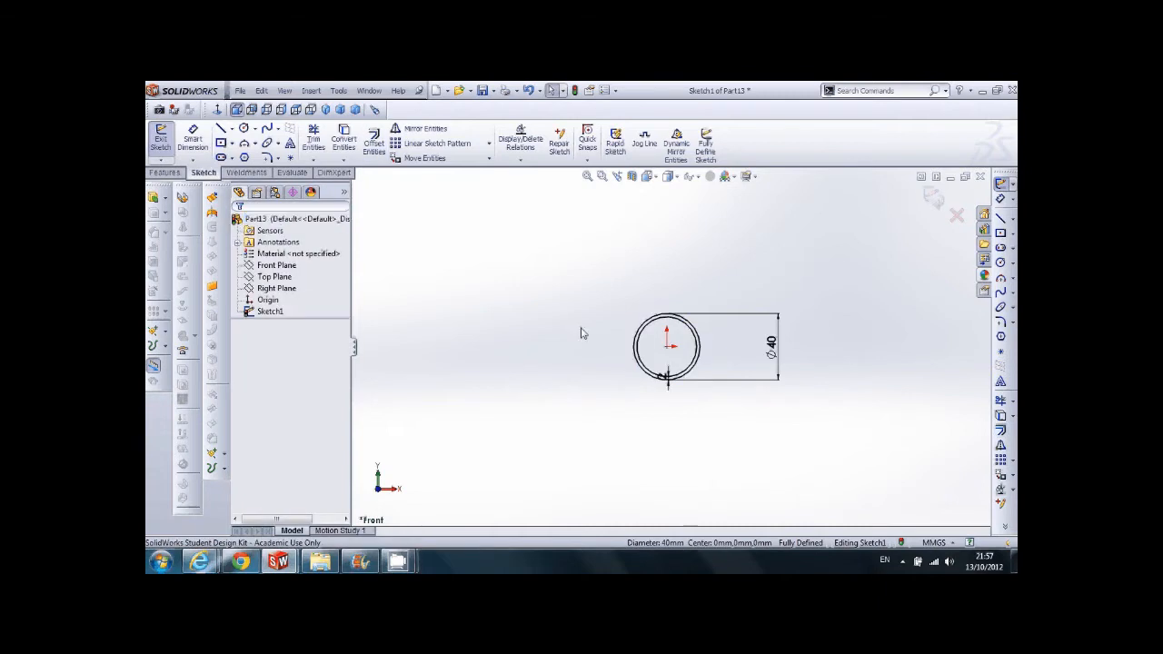
left_click_drag(668, 350, 623, 345)
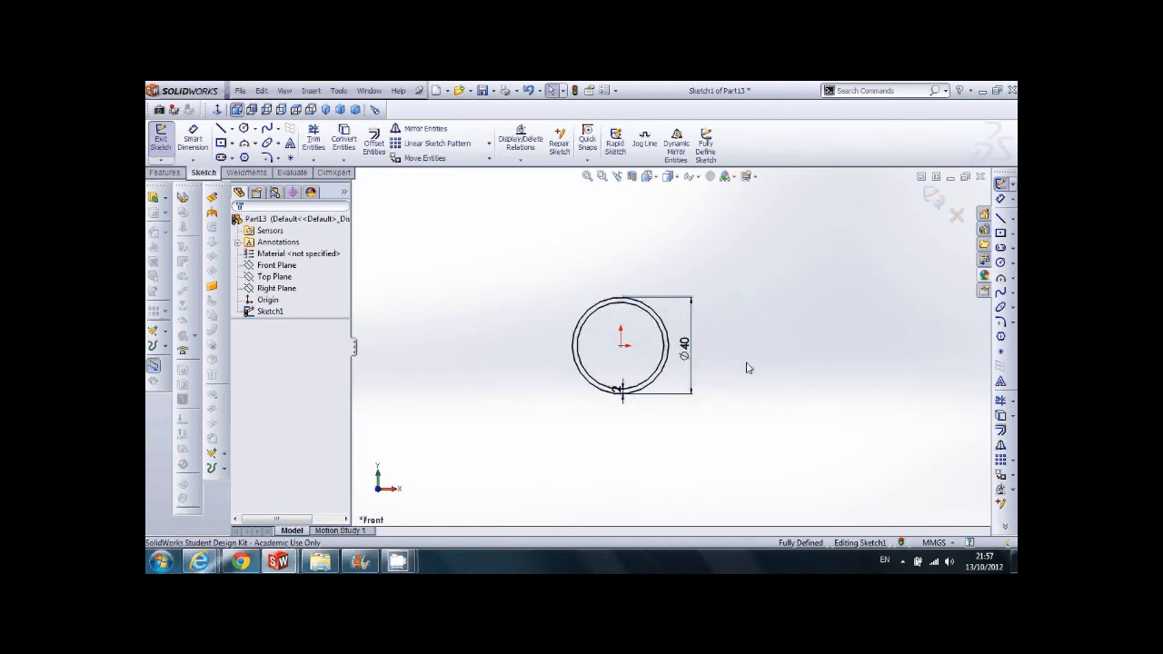
mouse_move(740, 368)
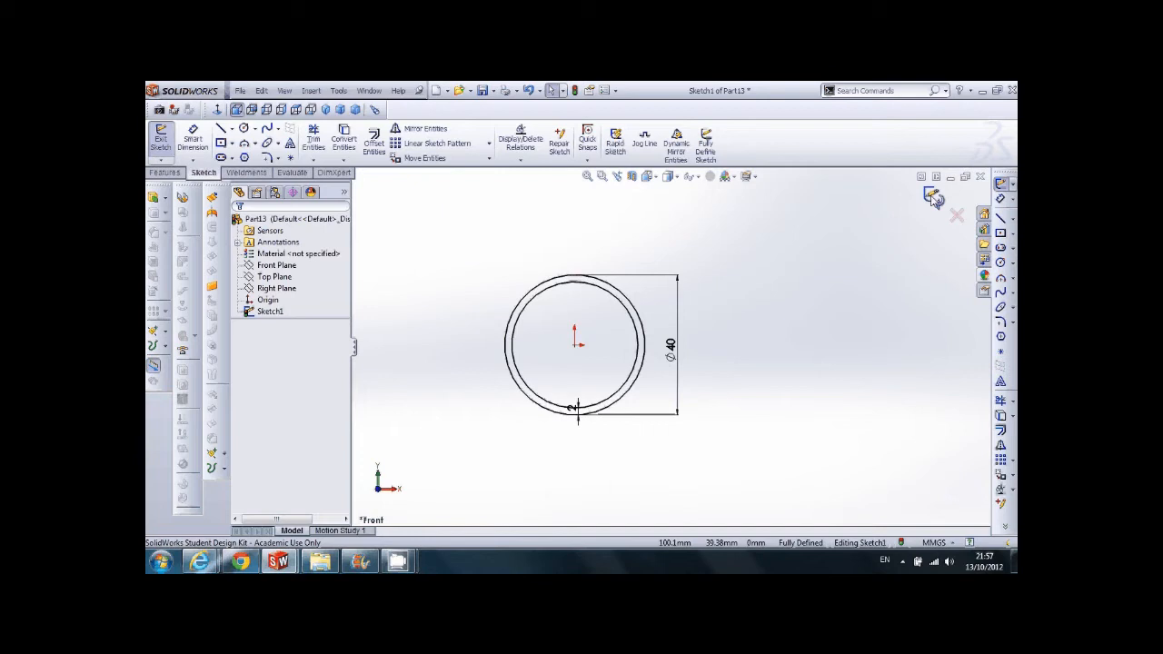
mouse_move(920, 227)
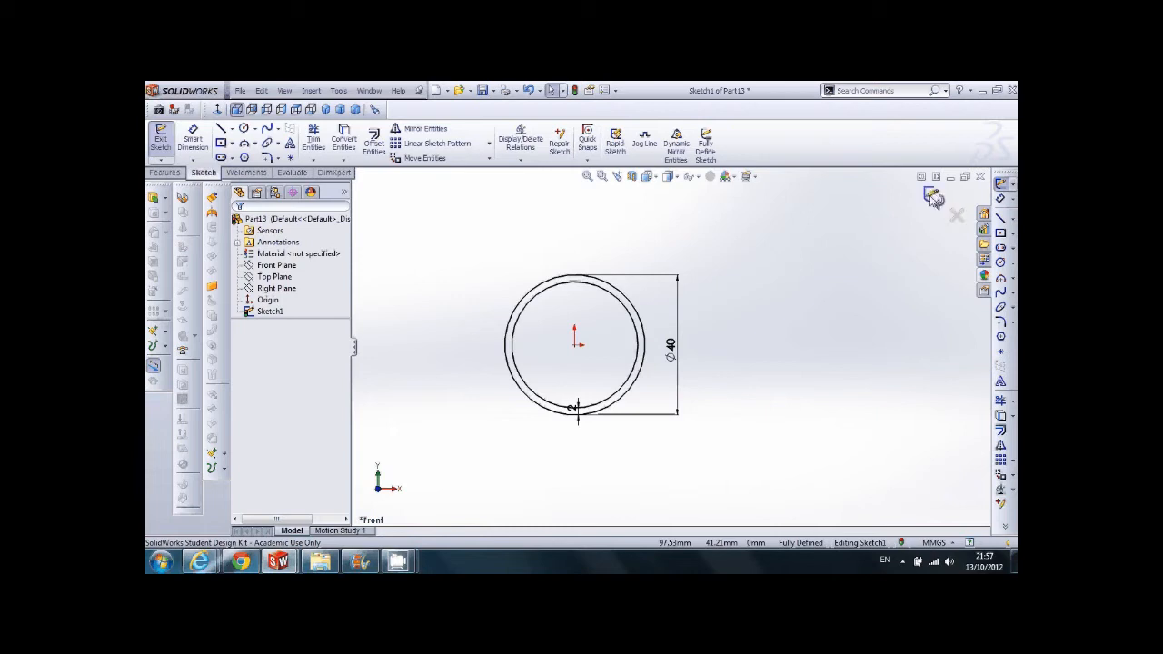
Exit the ring profile sketch, leaving it as Sketch1, and bring up the File menu.
left_click(935, 198)
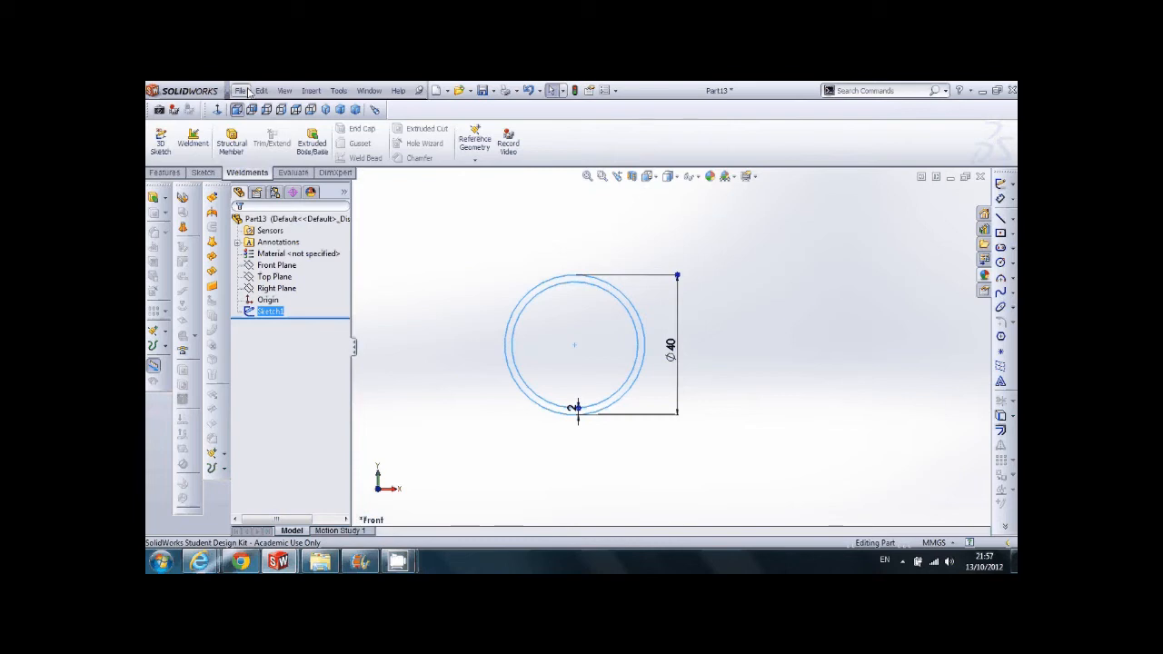
left_click(240, 90)
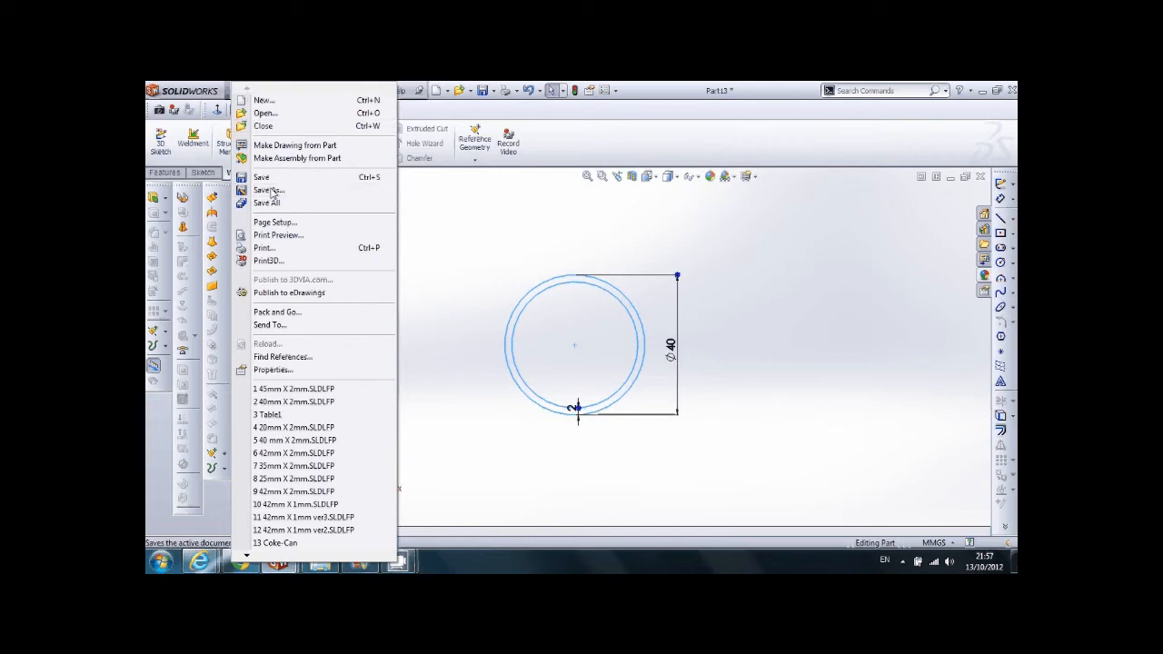
In Save As, browse C: > Program Files > SolidWorks > data.
left_click(267, 190)
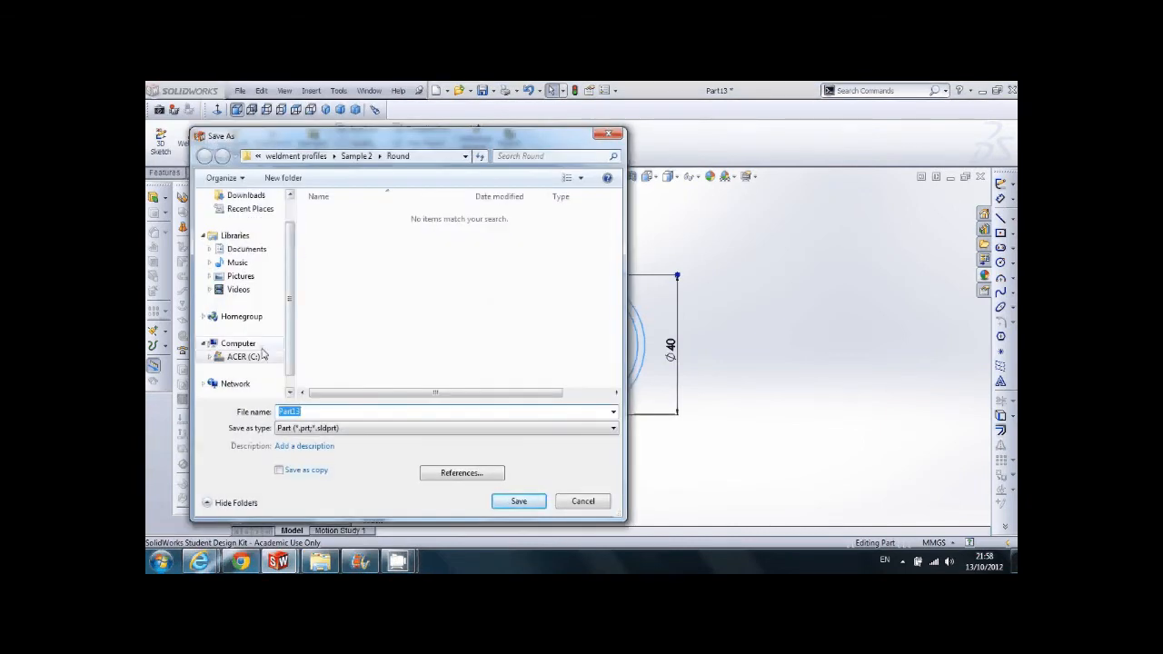
left_click(242, 357)
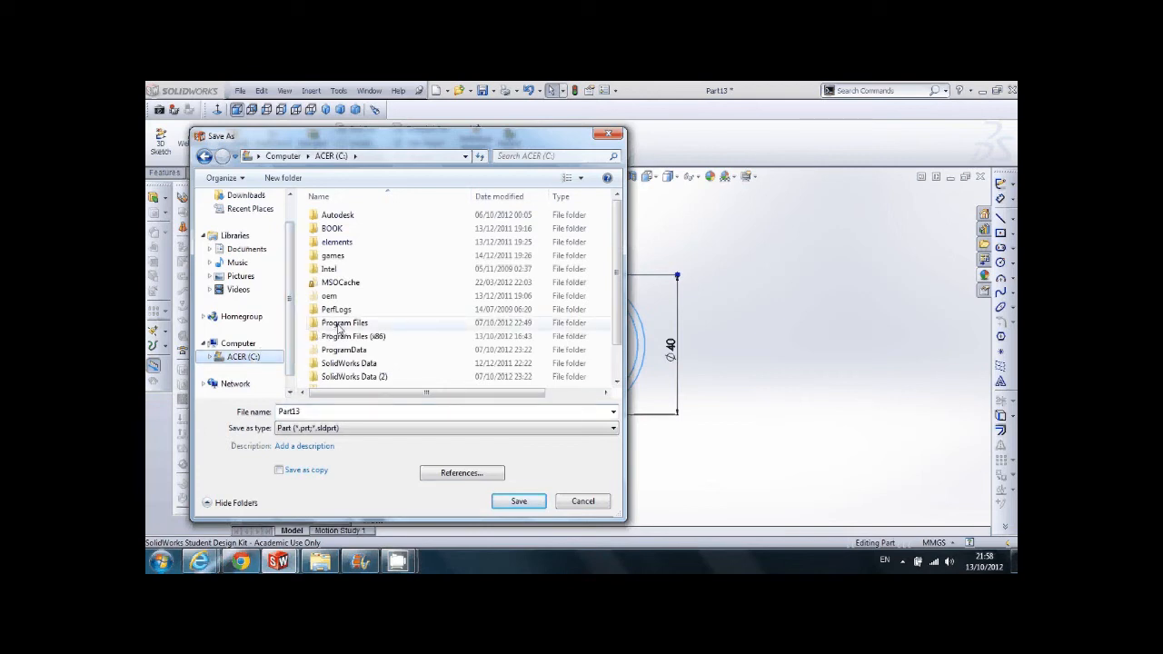
double_click(343, 323)
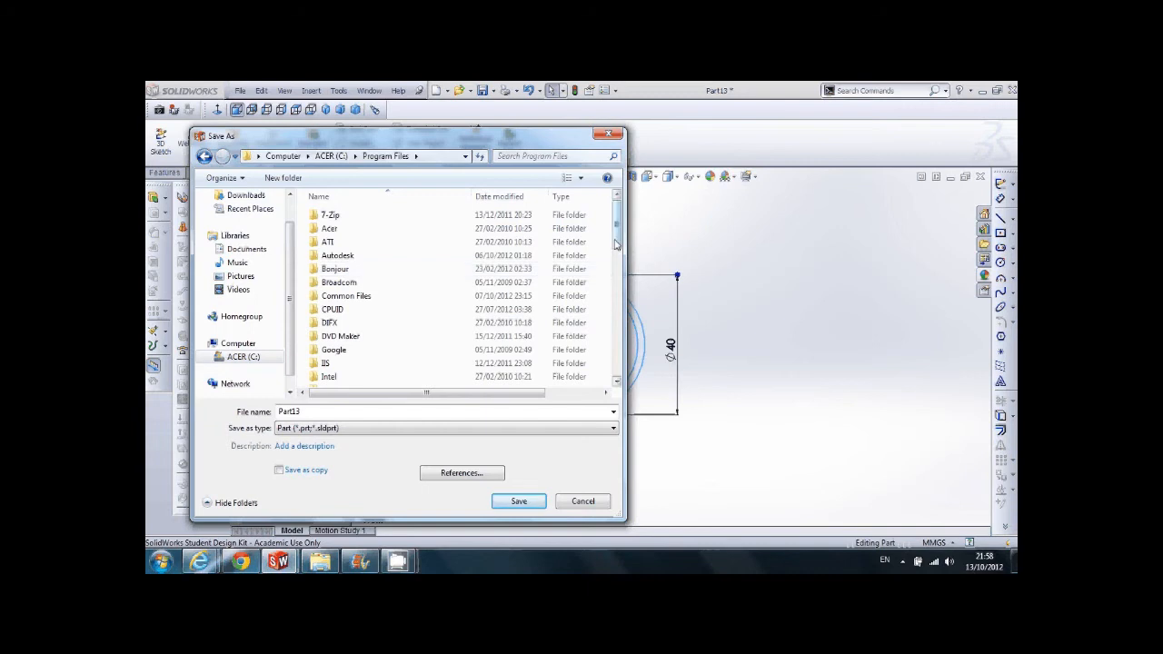
scroll("down", 3)
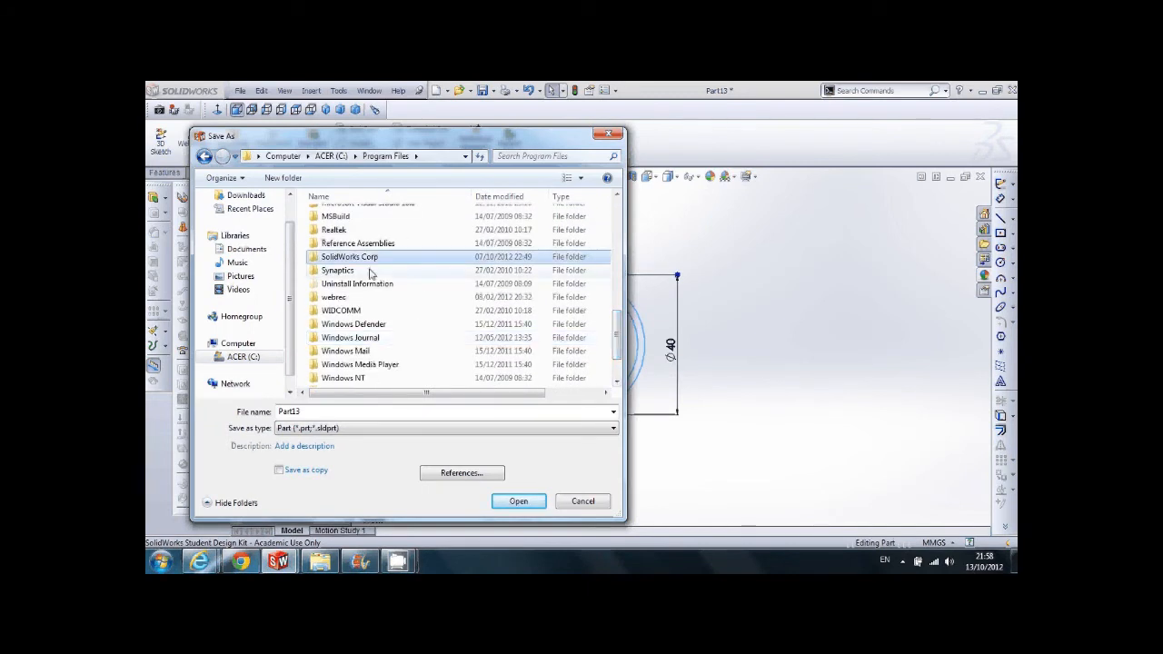
double_click(349, 257)
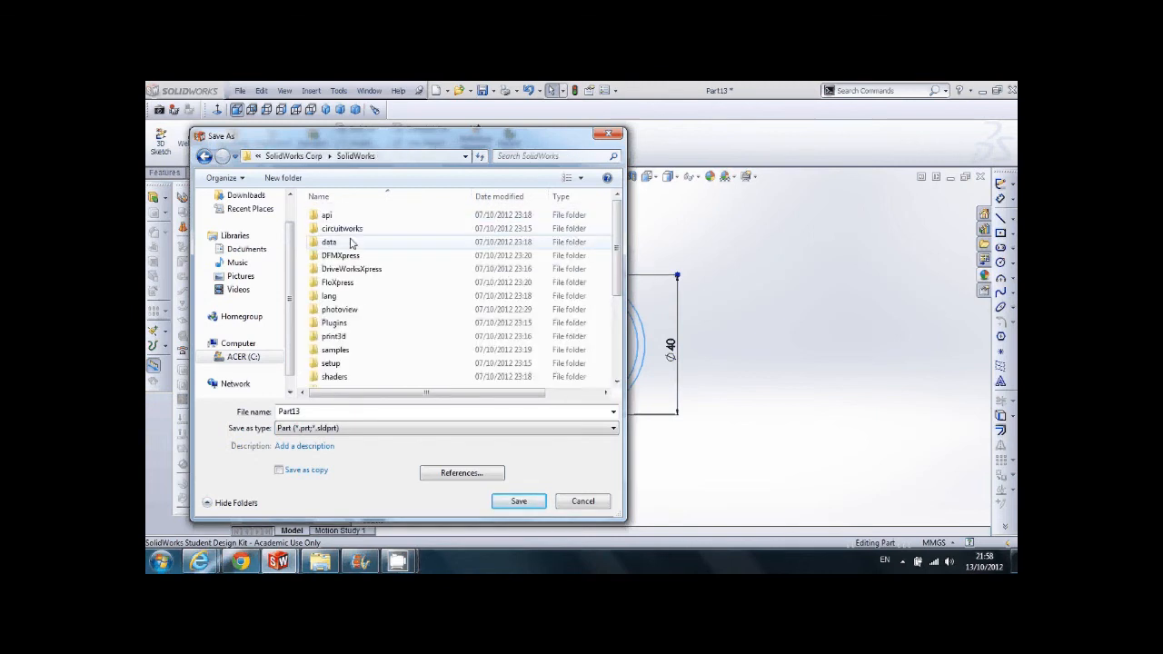
double_click(328, 242)
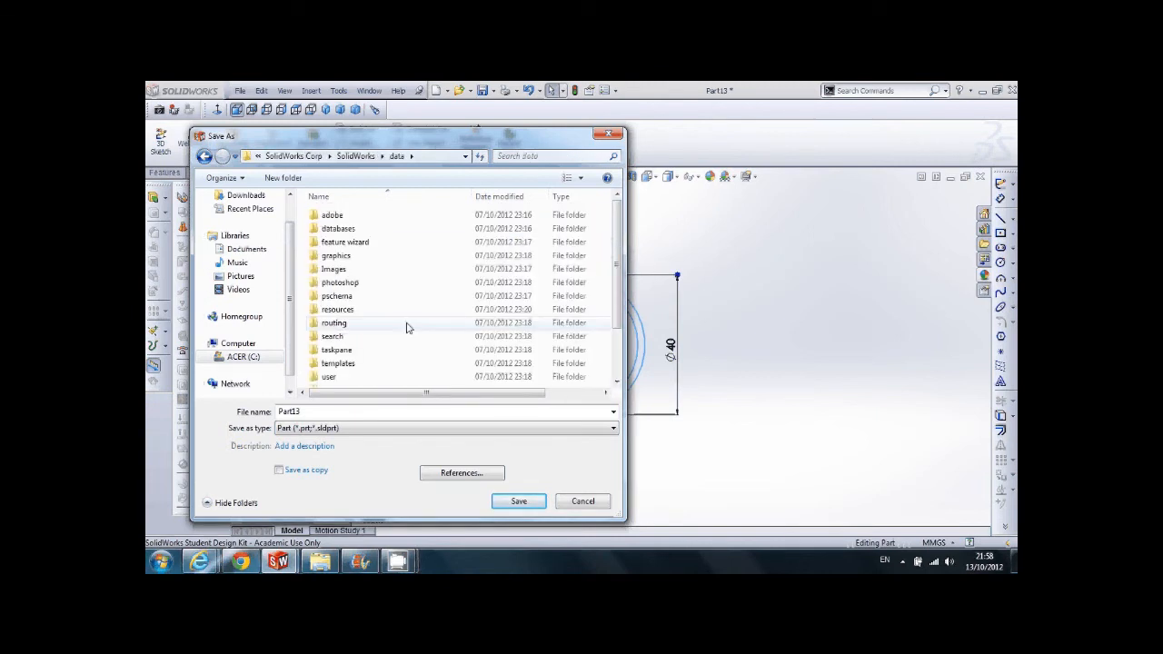
Open weldment profiles > Sample 2 > Round as the save folder.
scroll("down", 3)
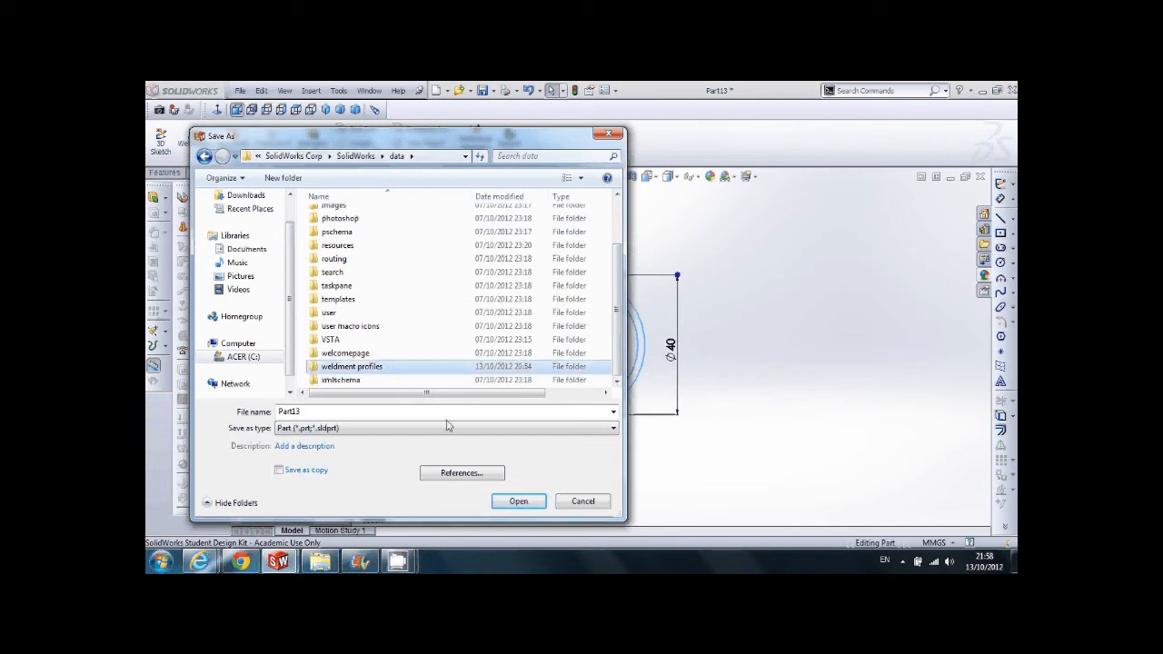
double_click(352, 366)
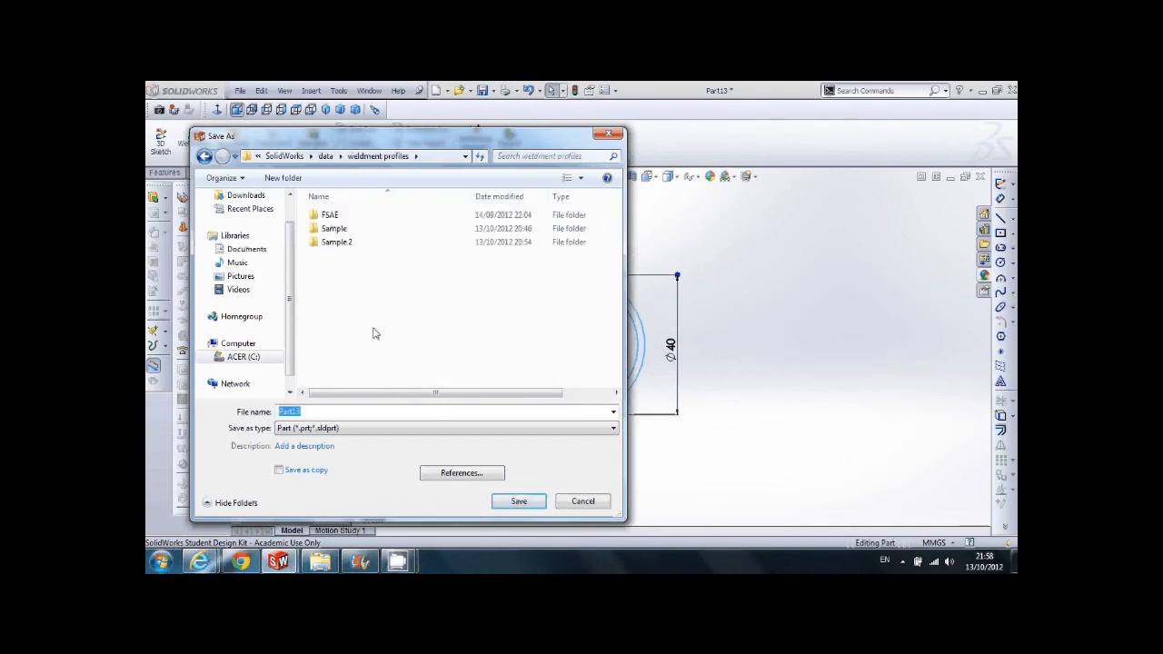
mouse_move(336, 242)
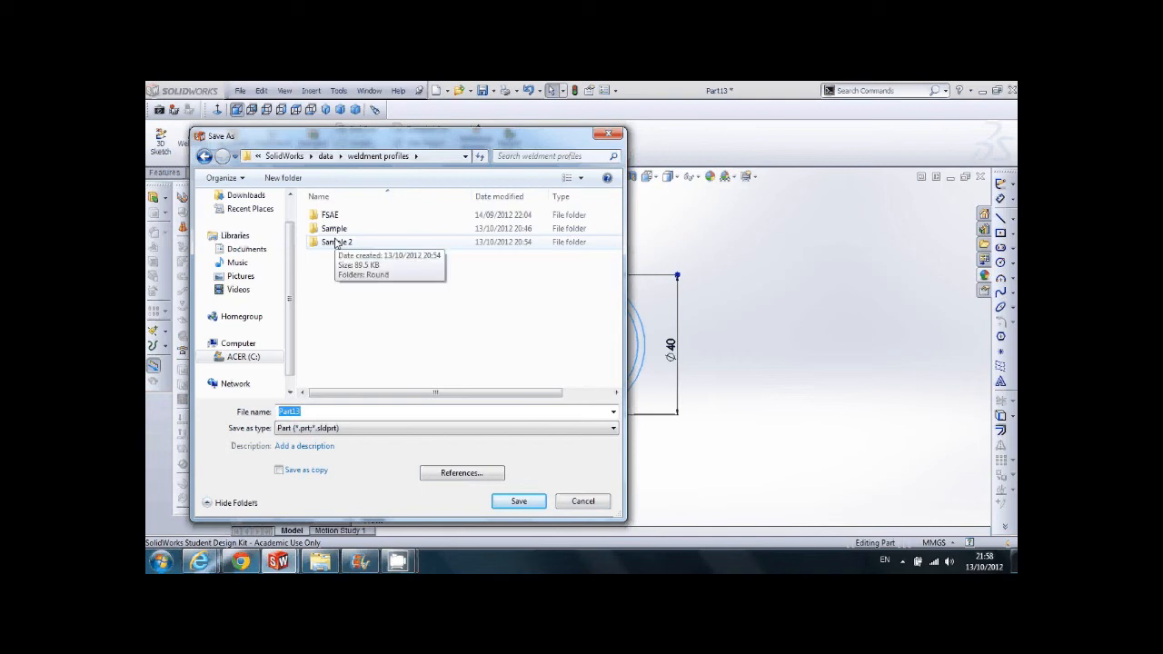
left_click(336, 242)
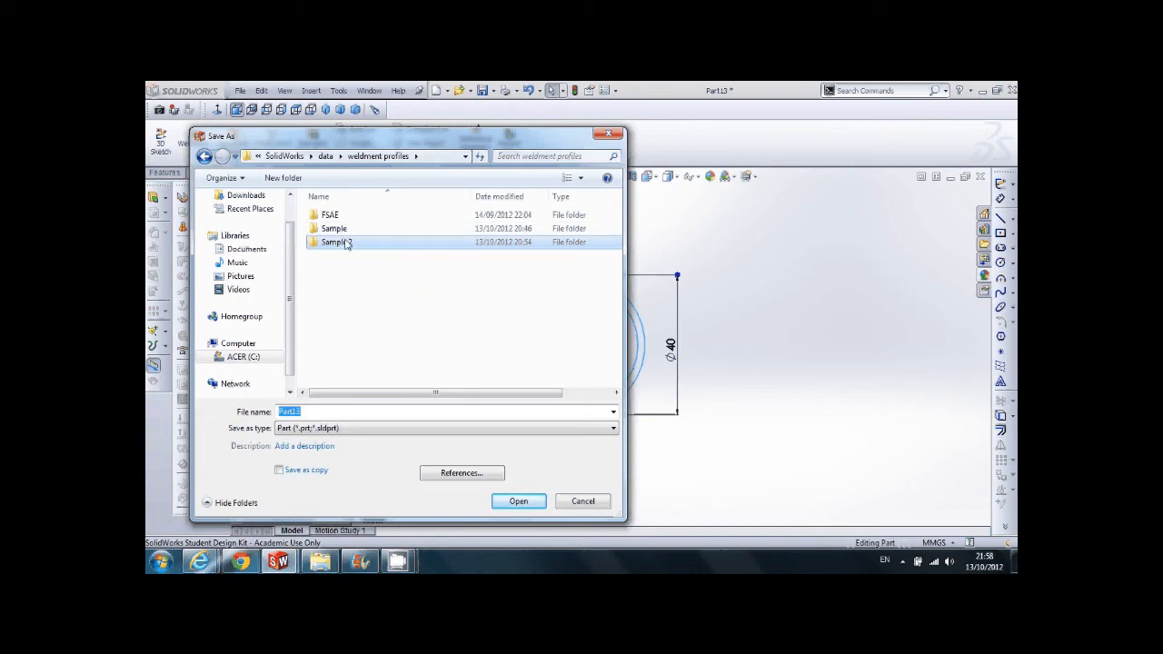
double_click(335, 243)
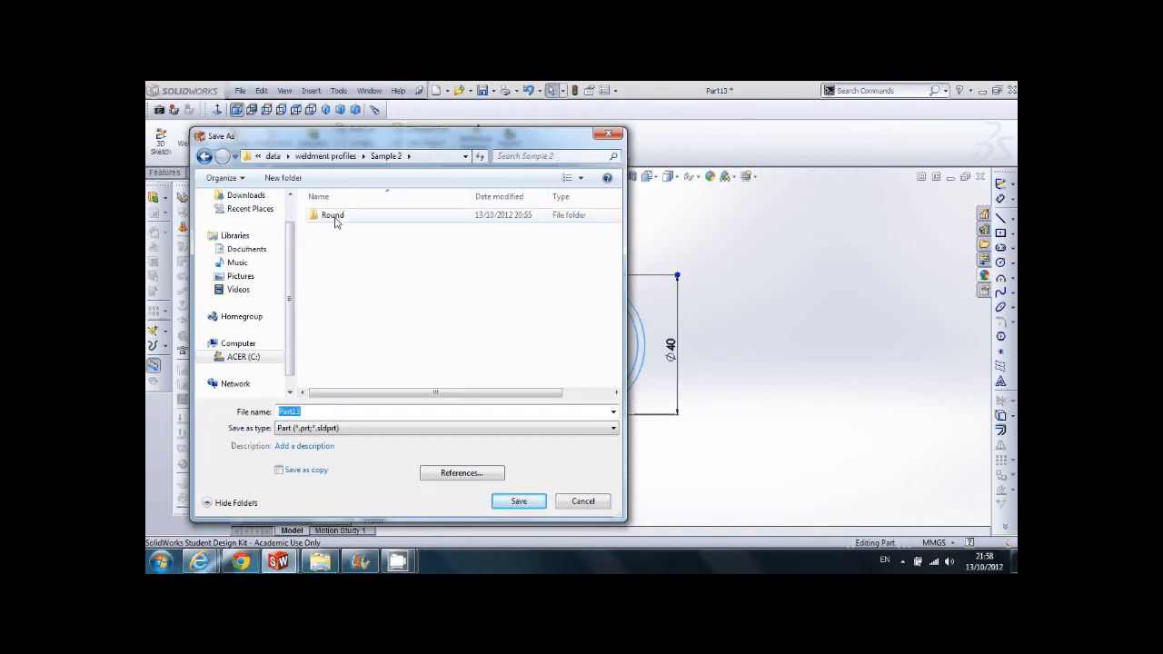
left_click(332, 214)
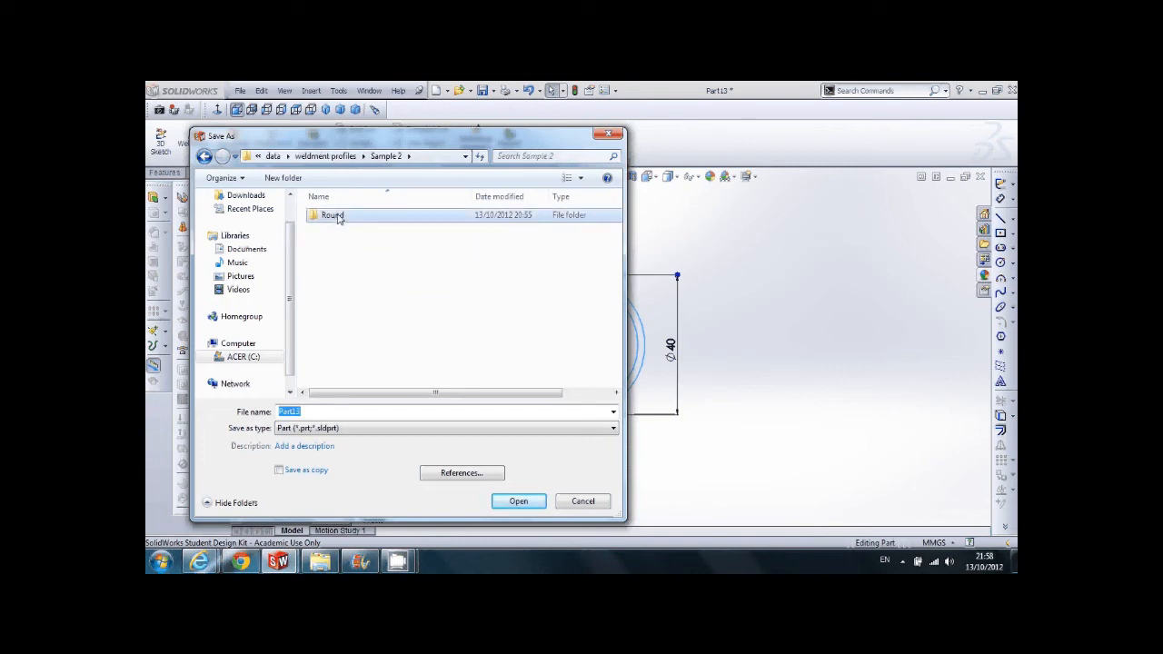
double_click(332, 215)
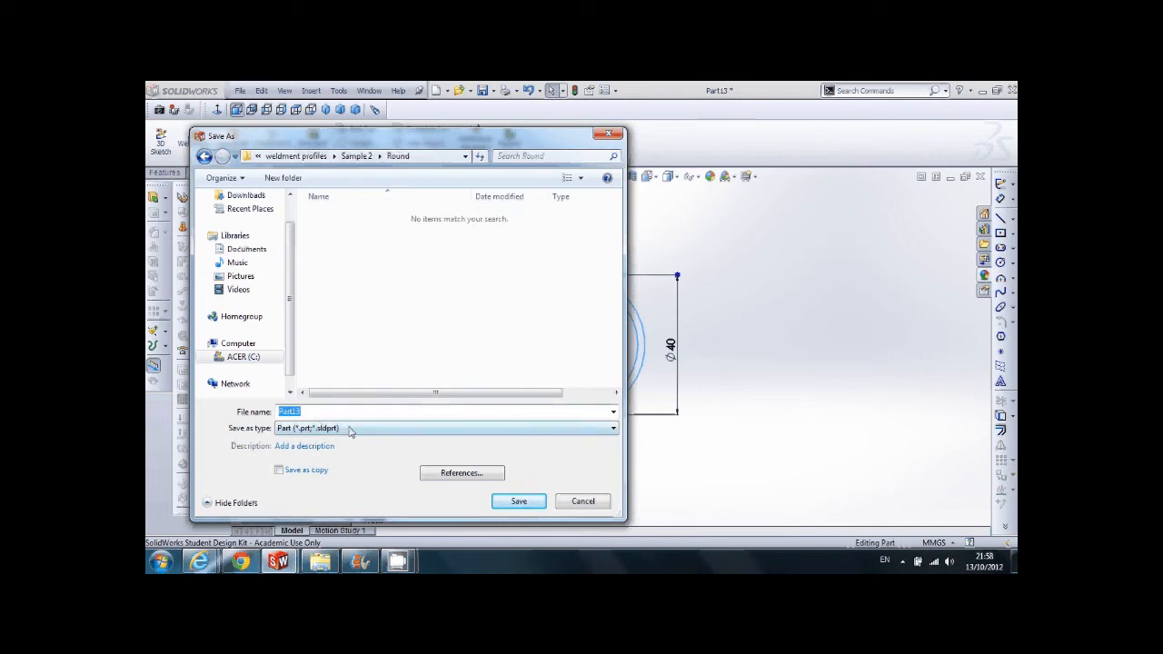
Save the profile as Lib Feat Part (*.sldlfp) named '40mm X 2mm'.
left_click(614, 428)
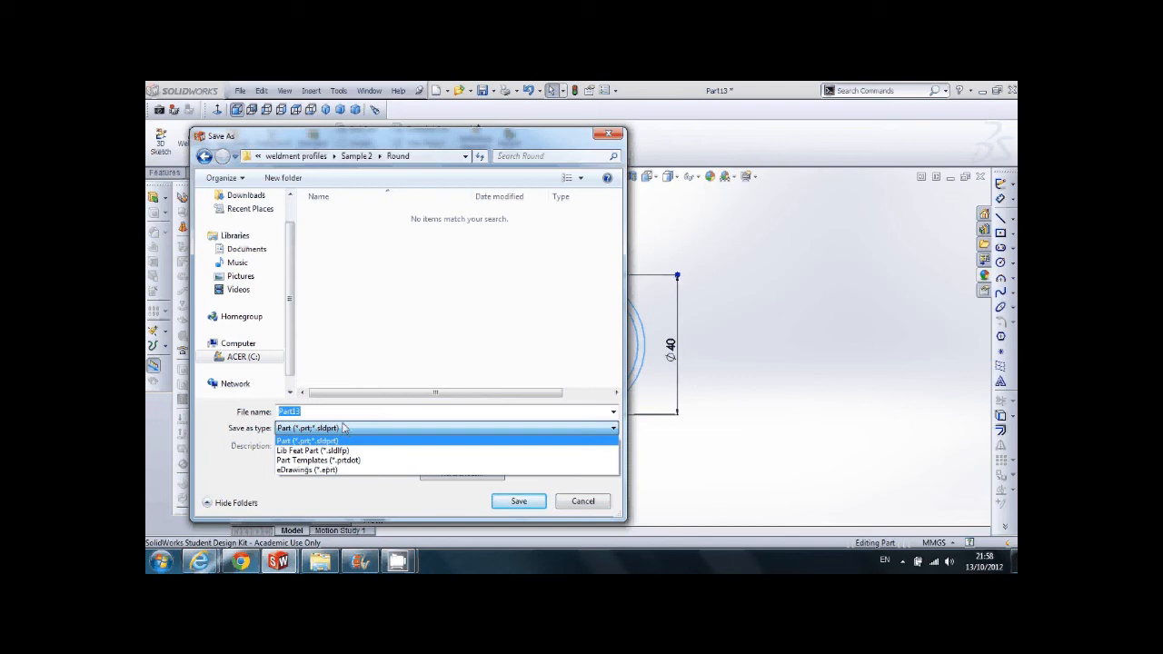
left_click(319, 450)
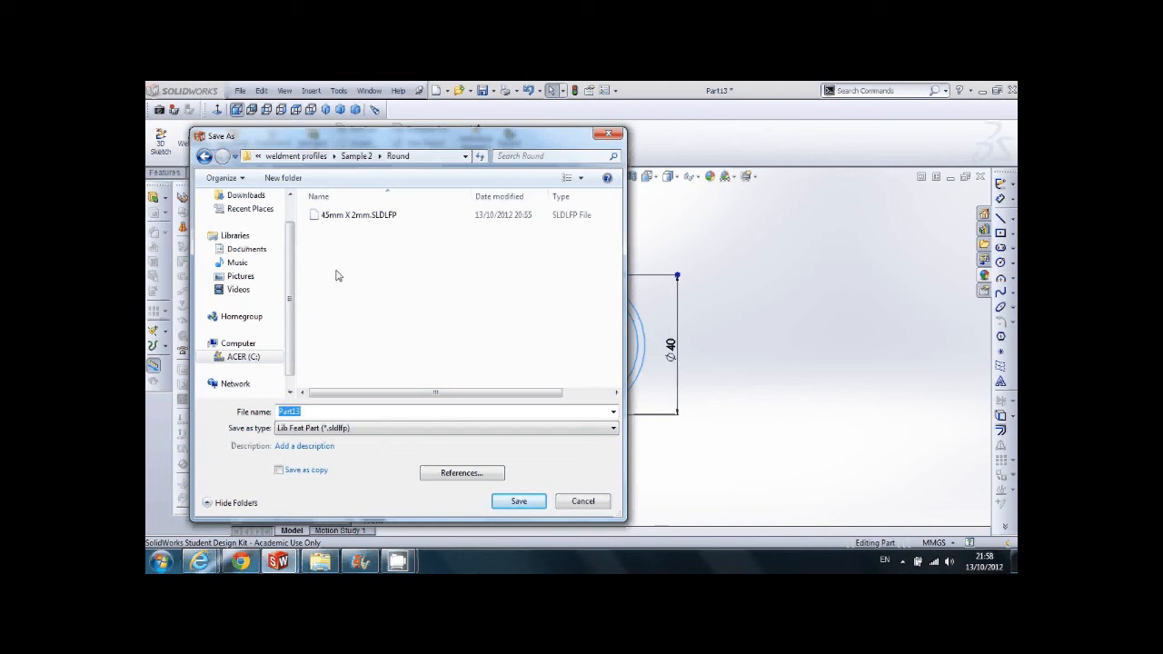
mouse_move(236, 418)
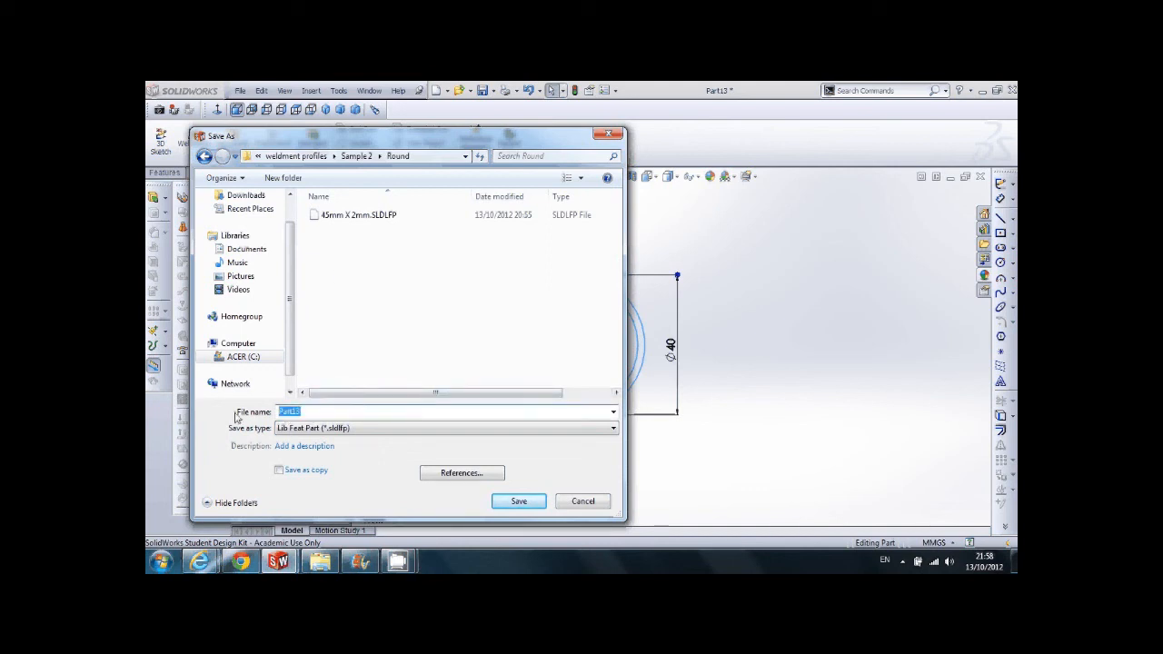
type("40")
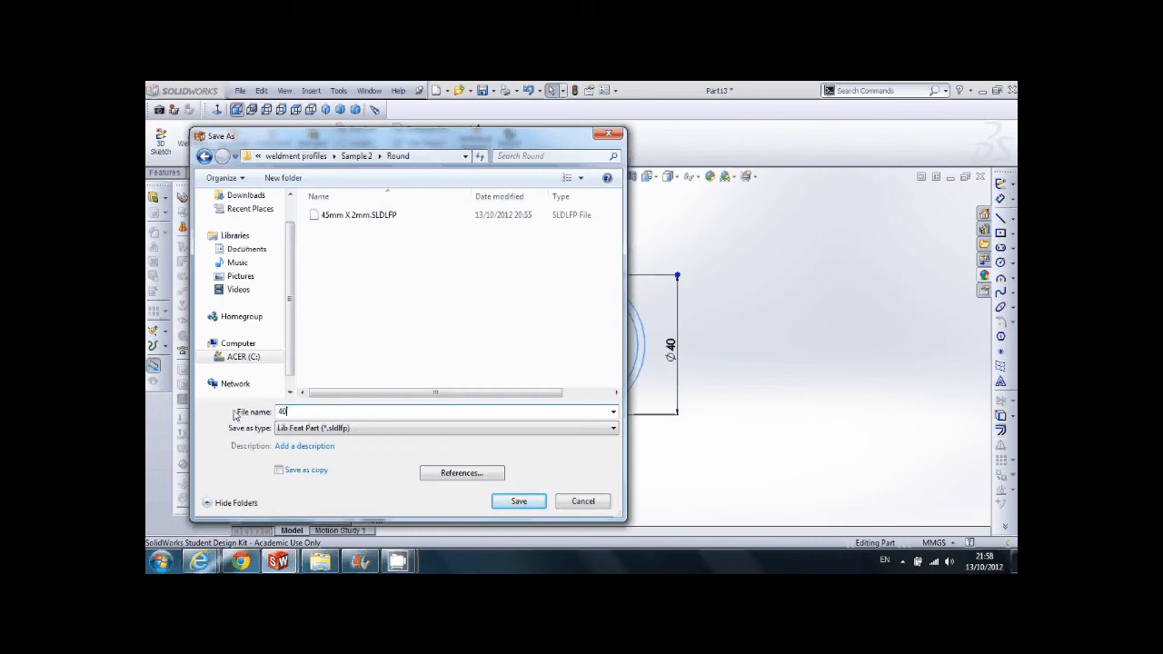
type("mm")
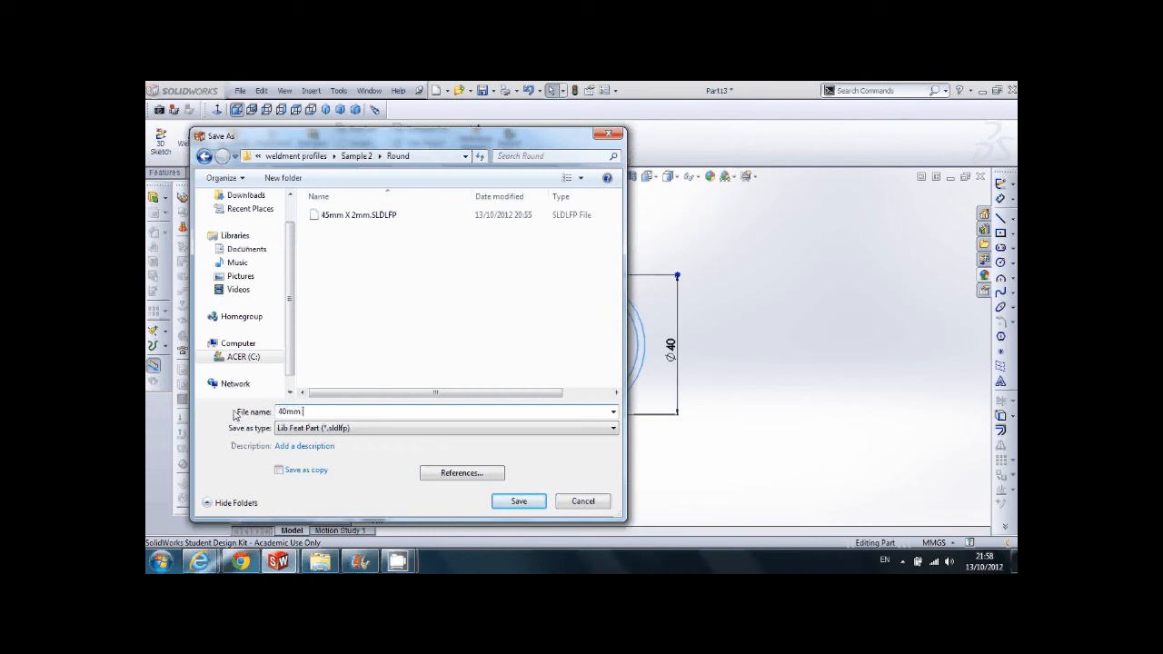
type("X 2mm")
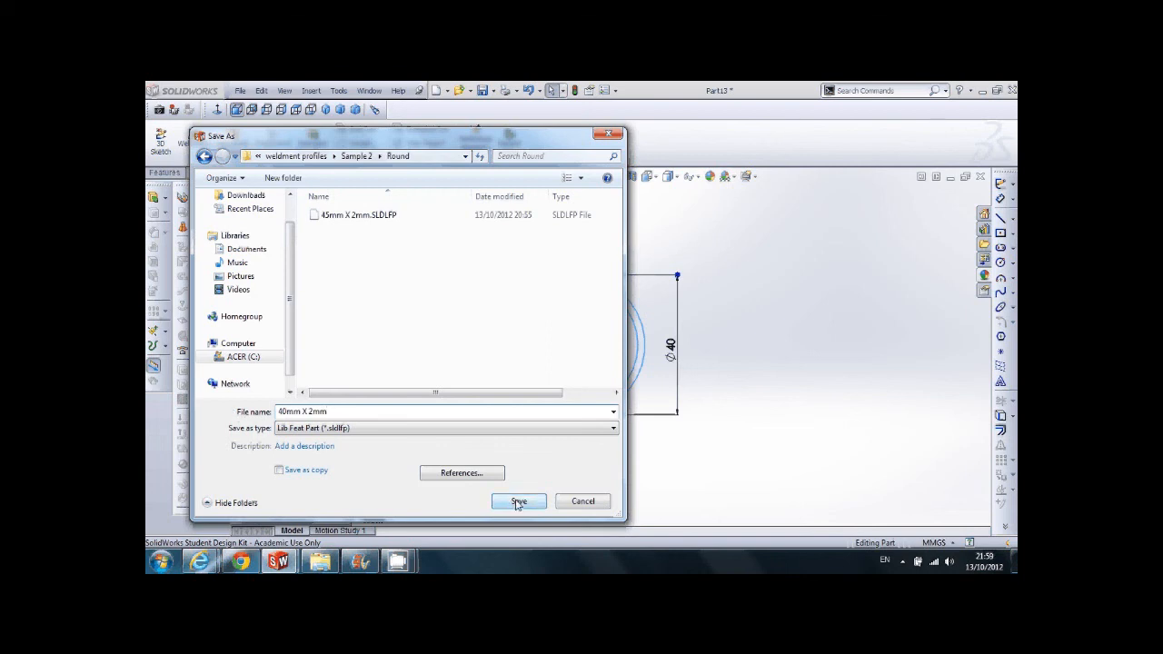
left_click(518, 500)
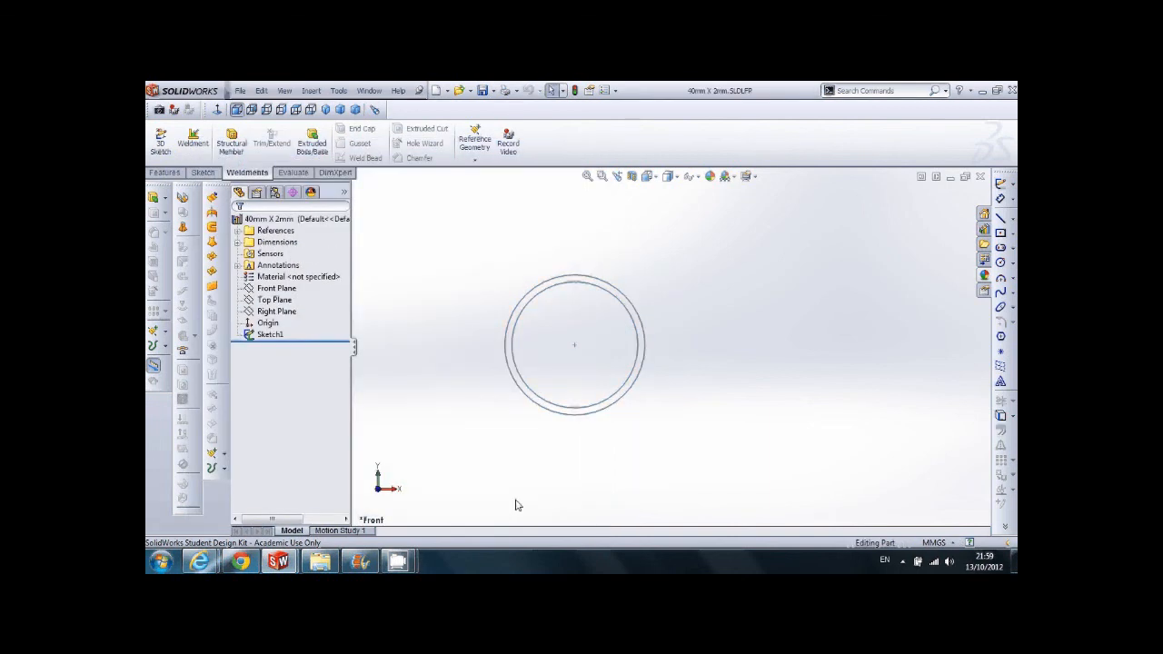
mouse_move(259, 369)
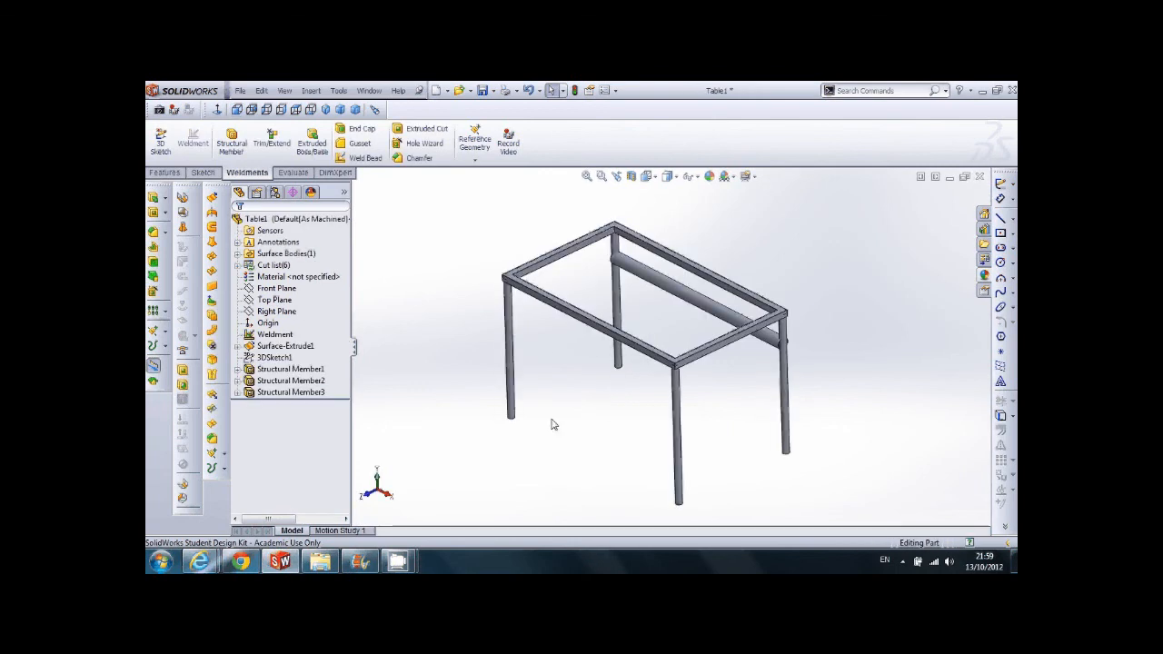
Return to the Table1 weldment frame and select Structural Member3.
left_click(291, 392)
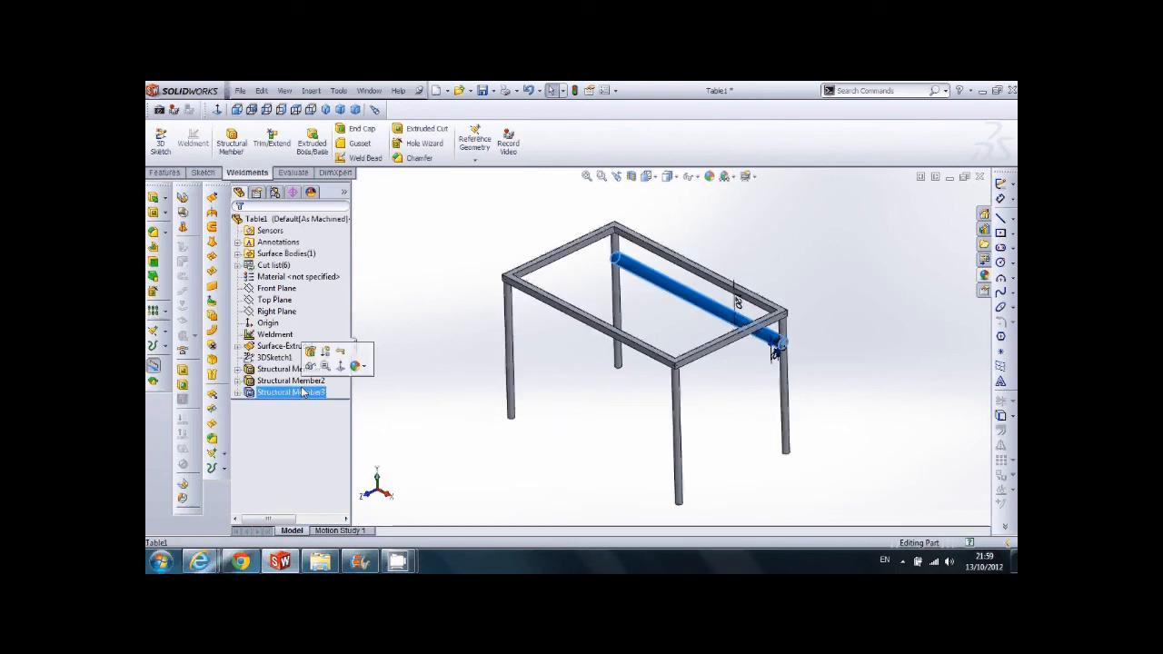